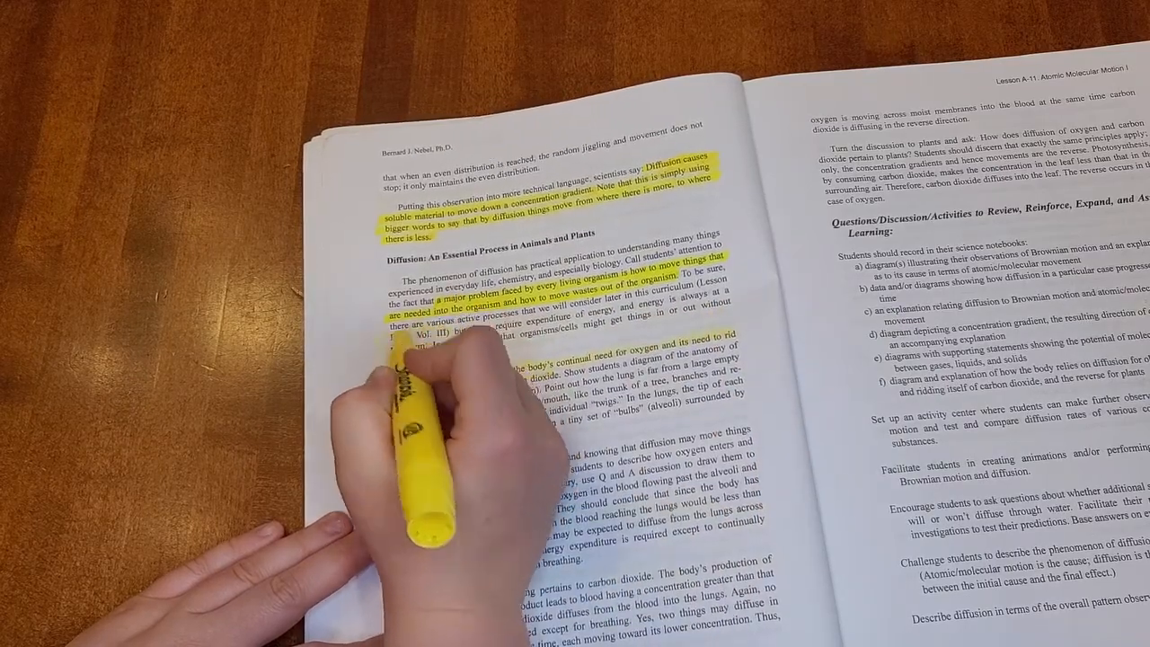
mouse_move(485, 432)
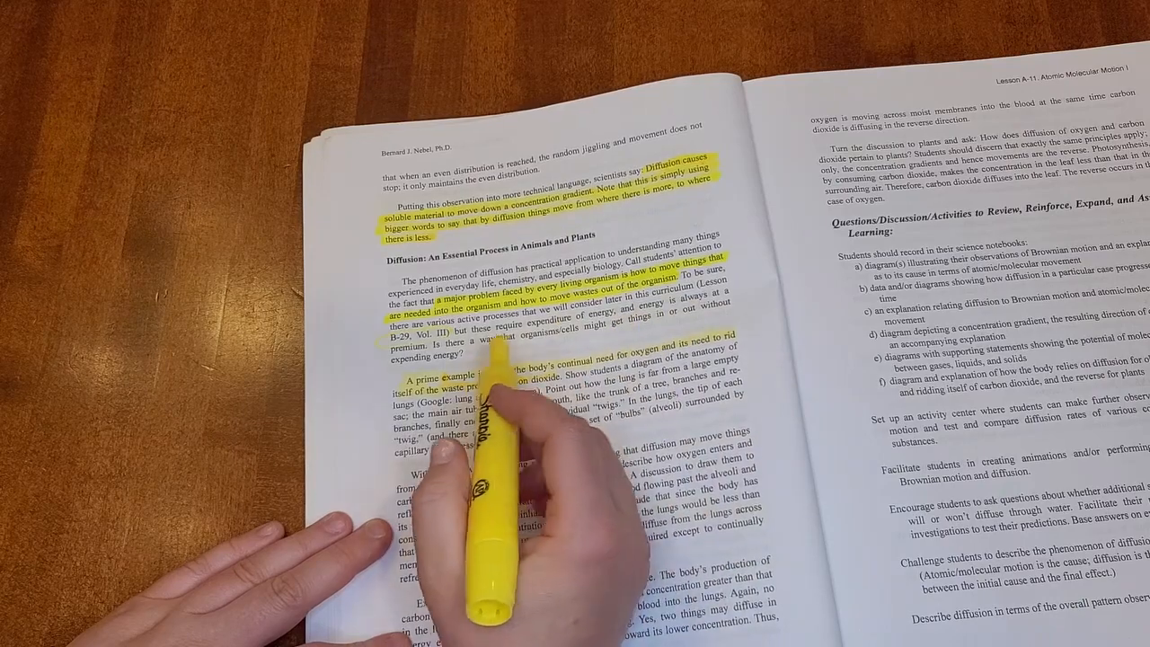